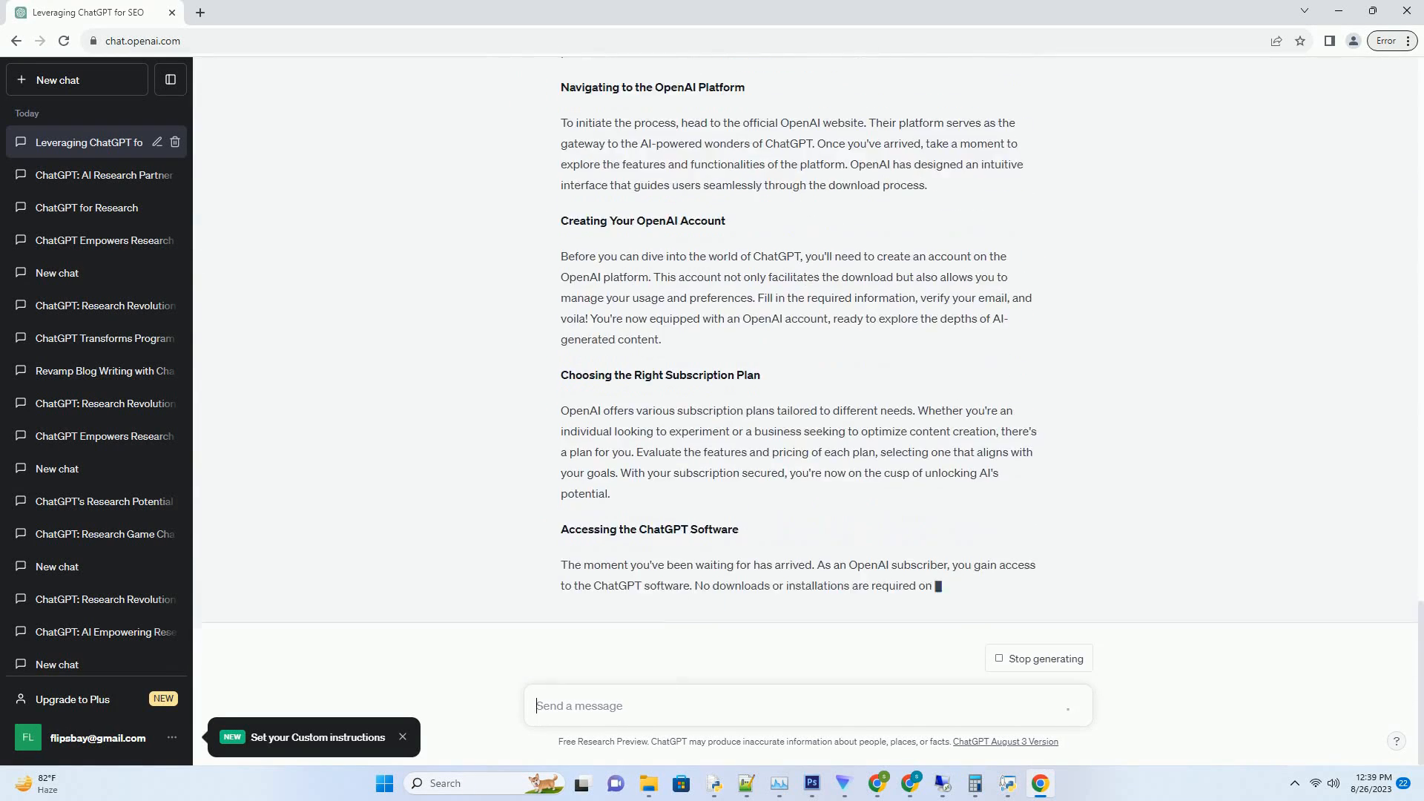
scroll("down", 3)
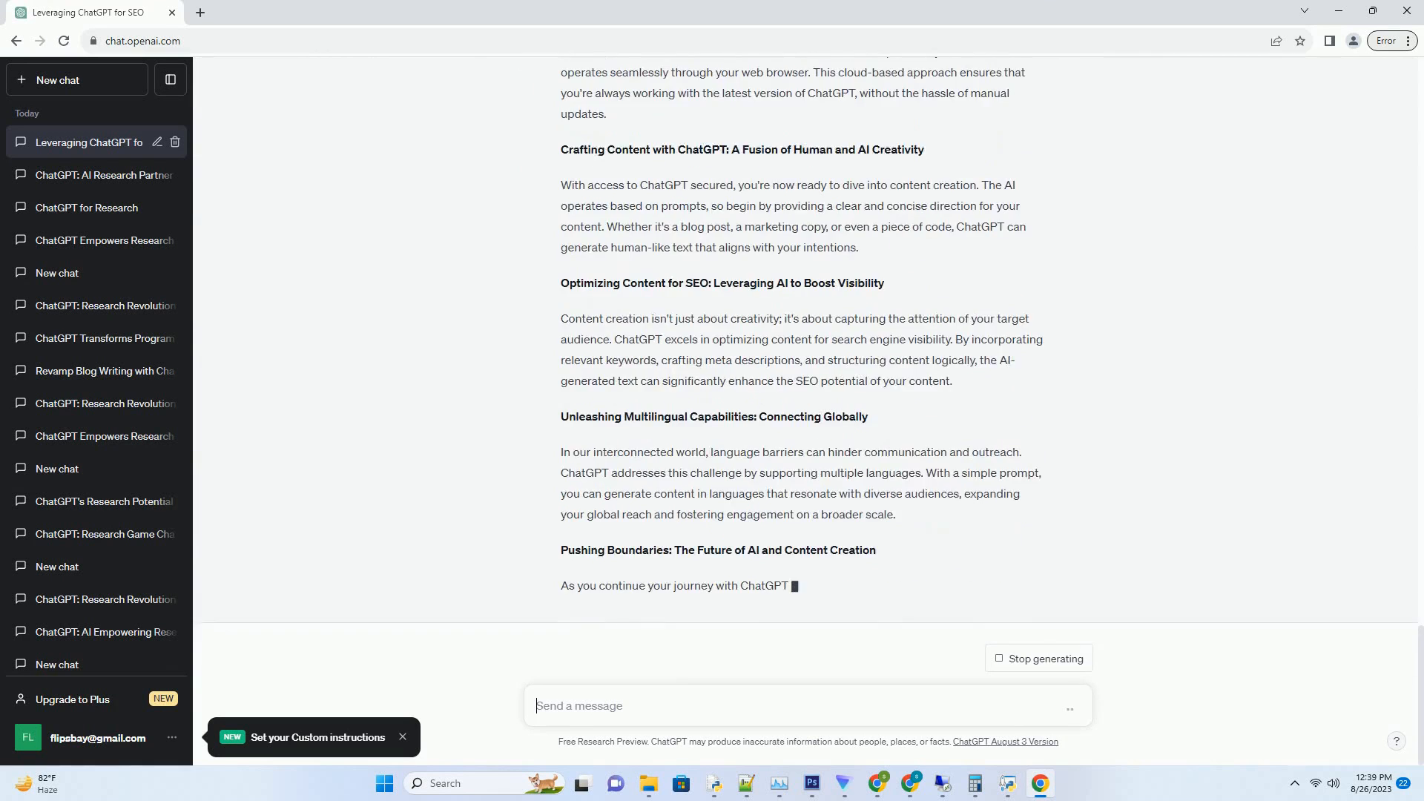